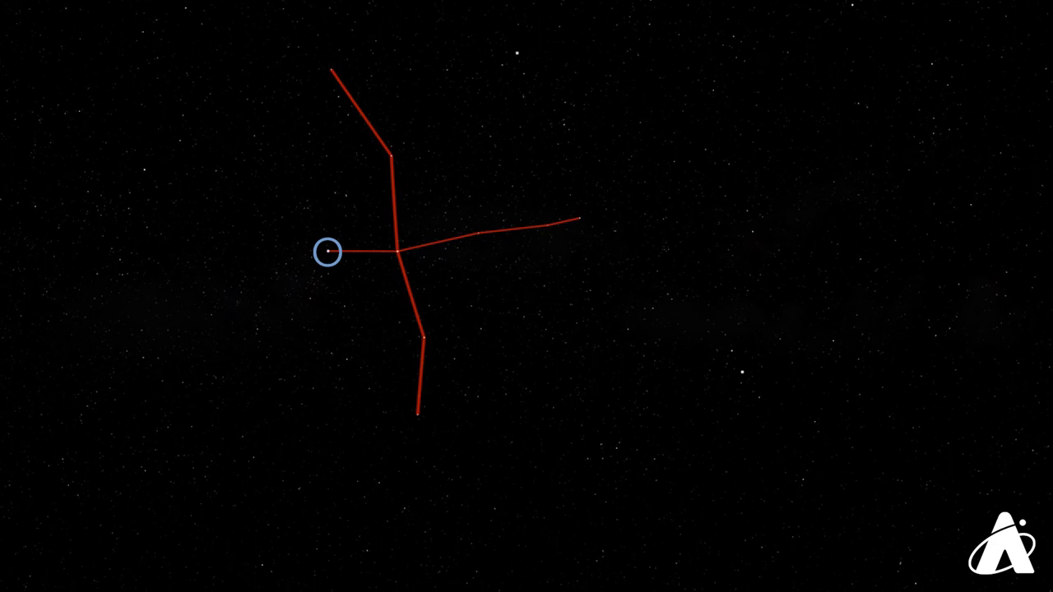
{"action": "left_click", "coordinate": [327, 252]}
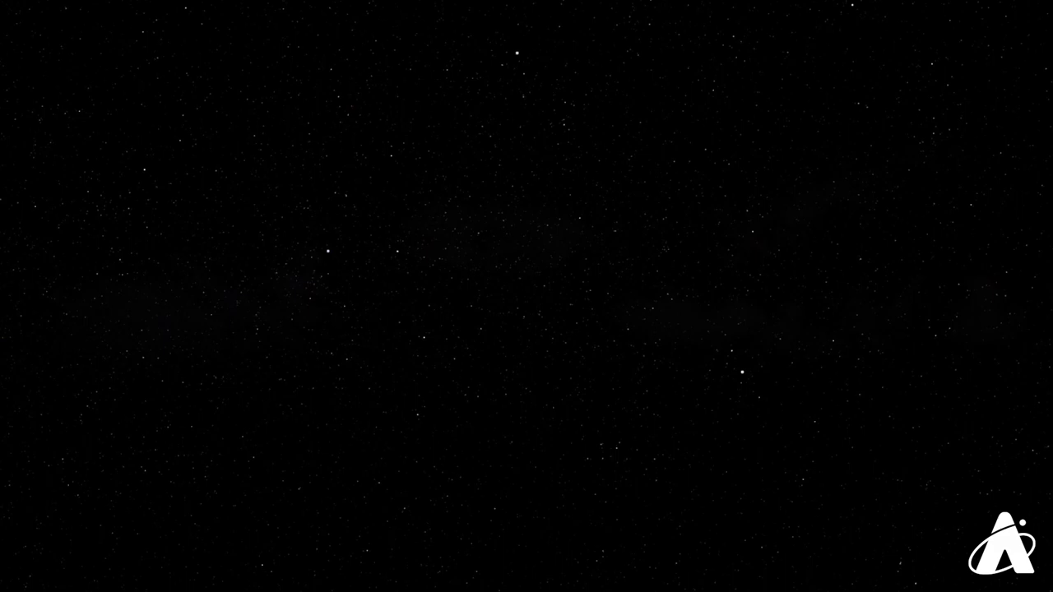
{"action": "left_click", "coordinate": [741, 372]}
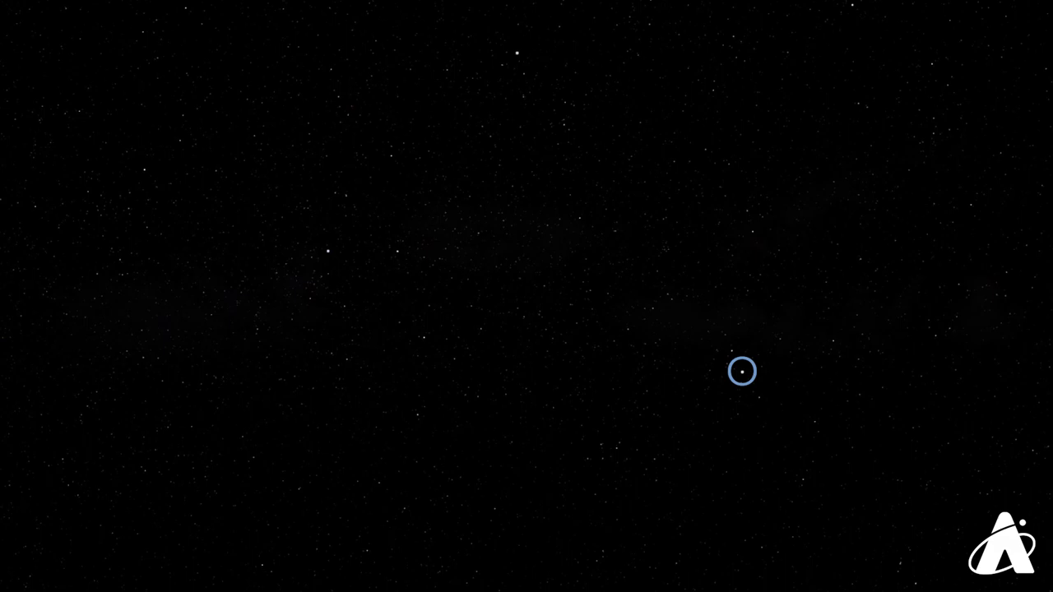
{"action": "left_click", "coordinate": [741, 372]}
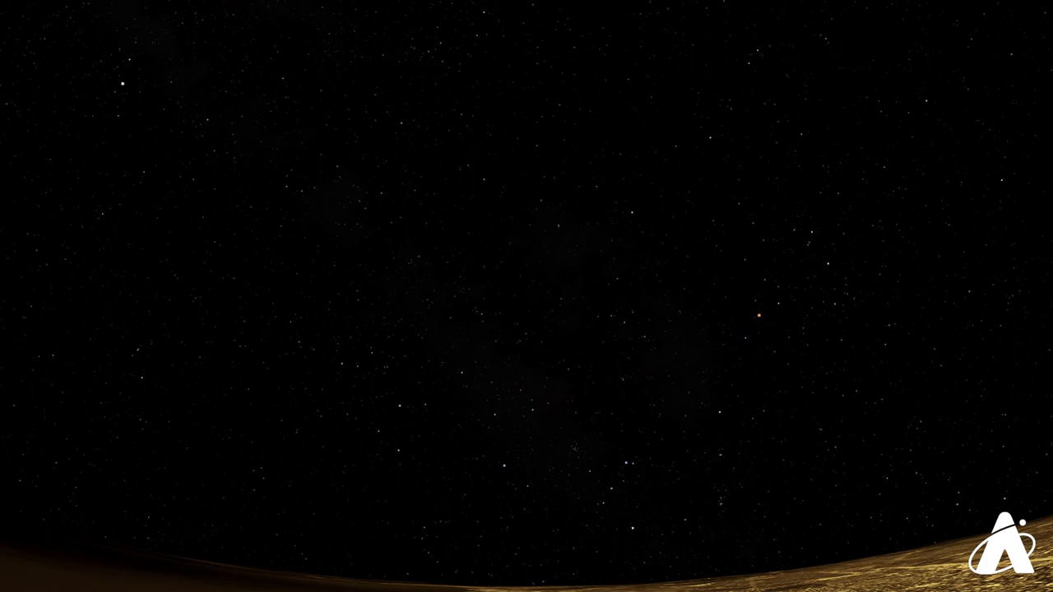
{"action": "left_click", "coordinate": [757, 316]}
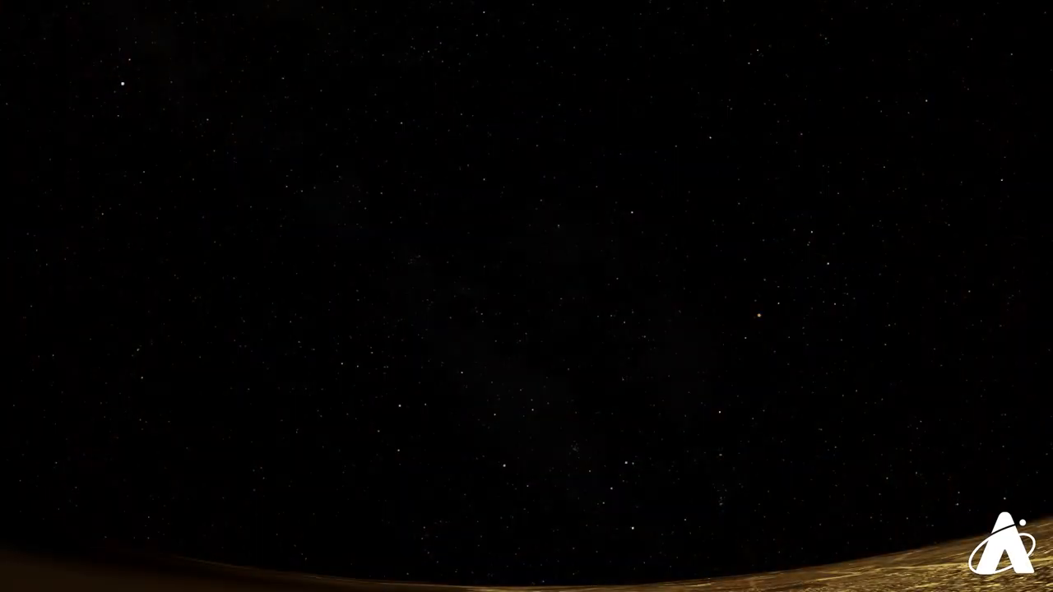
{"action": "left_click", "coordinate": [758, 316]}
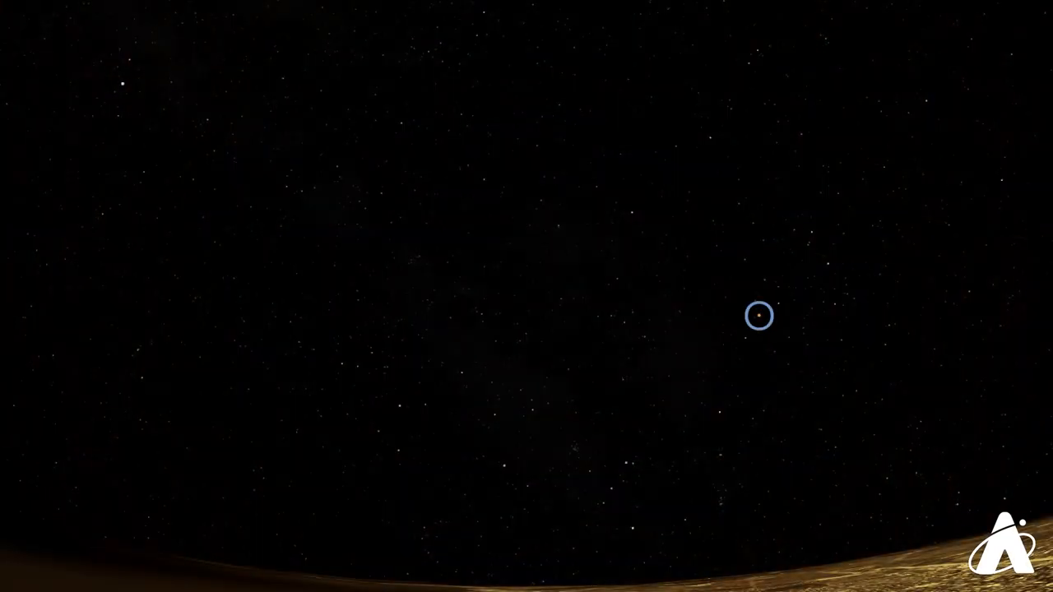